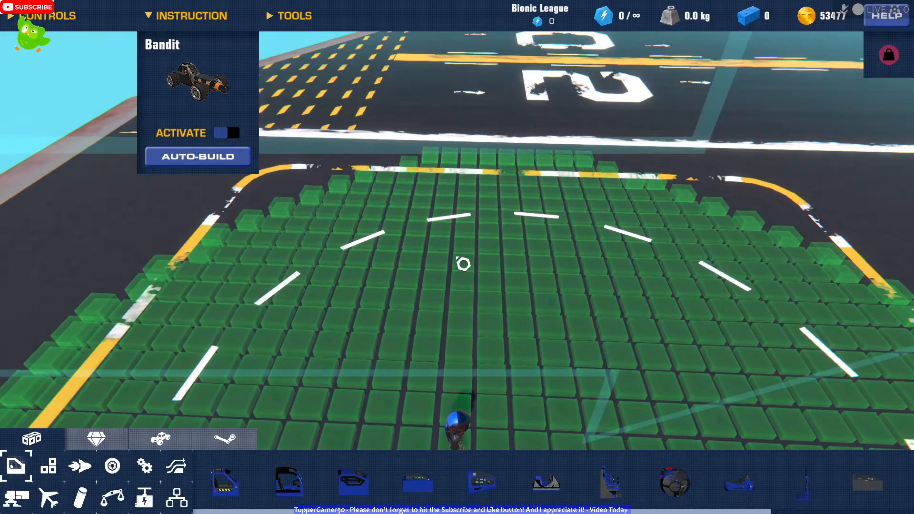
# - Browse the cosmetic accessory blocks in the build-mode inventory
pyautogui.click(95, 449)
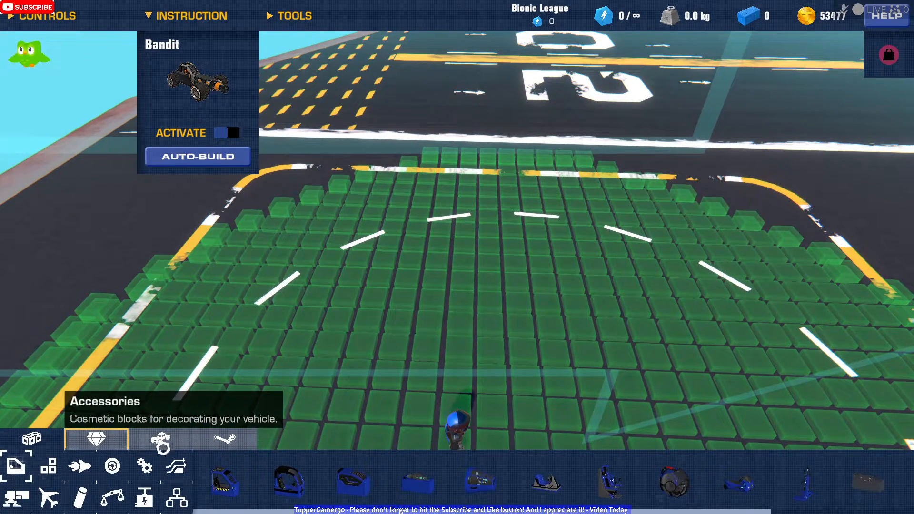
pyautogui.click(162, 440)
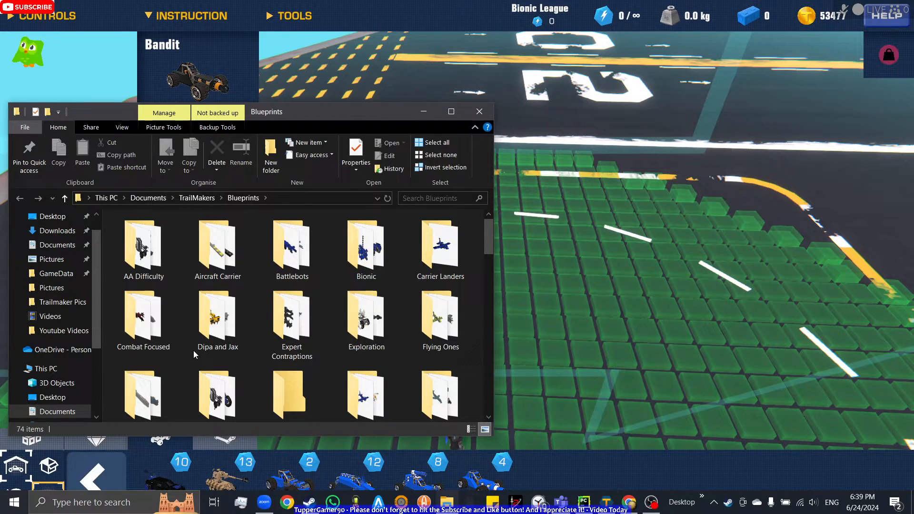
# - Maximize the Blueprints folder window to full screen
pyautogui.click(451, 112)
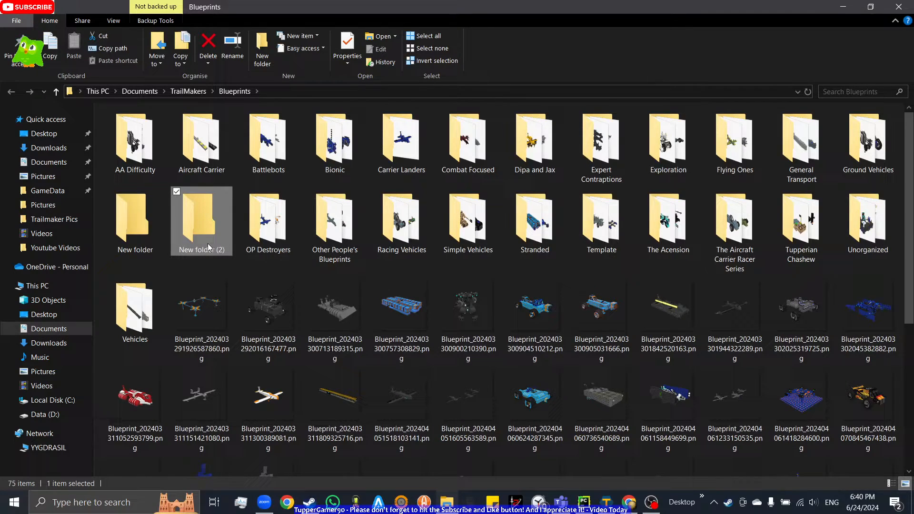
# - Rename the new folder to 'Vehicles with Dlc Parts'
pyautogui.rightClick(201, 222)
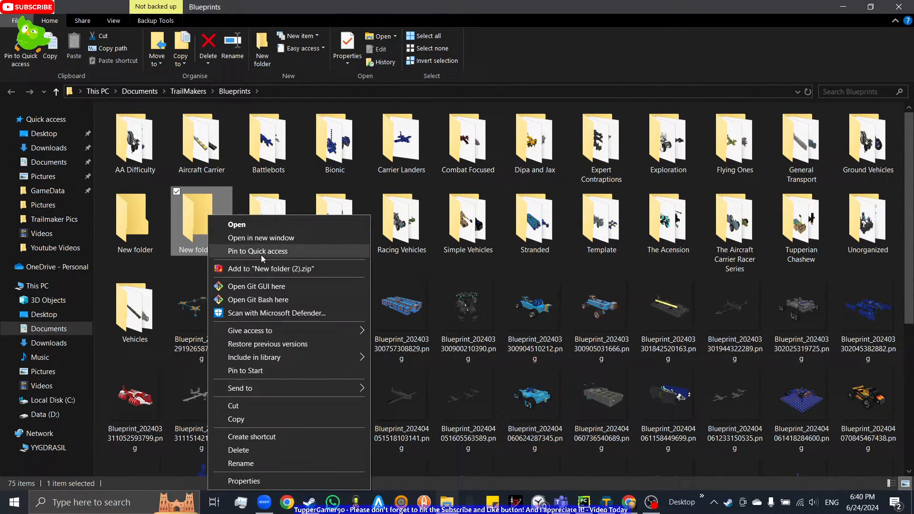
pyautogui.click(240, 463)
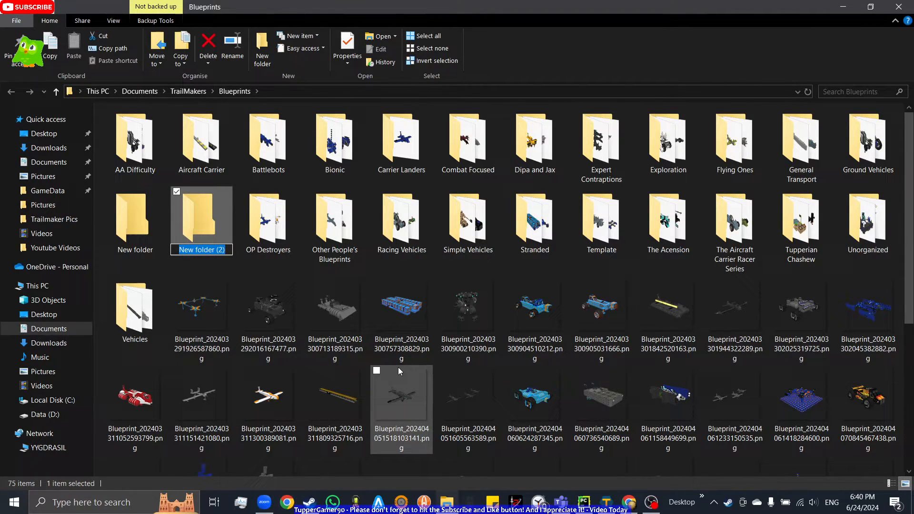
pyautogui.write('Vehicle')
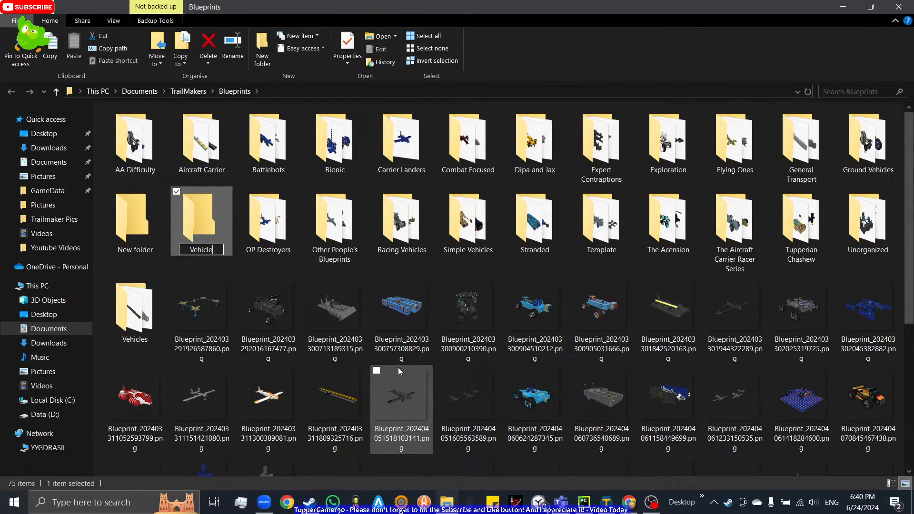
pyautogui.write('Vehicles with Dlc')
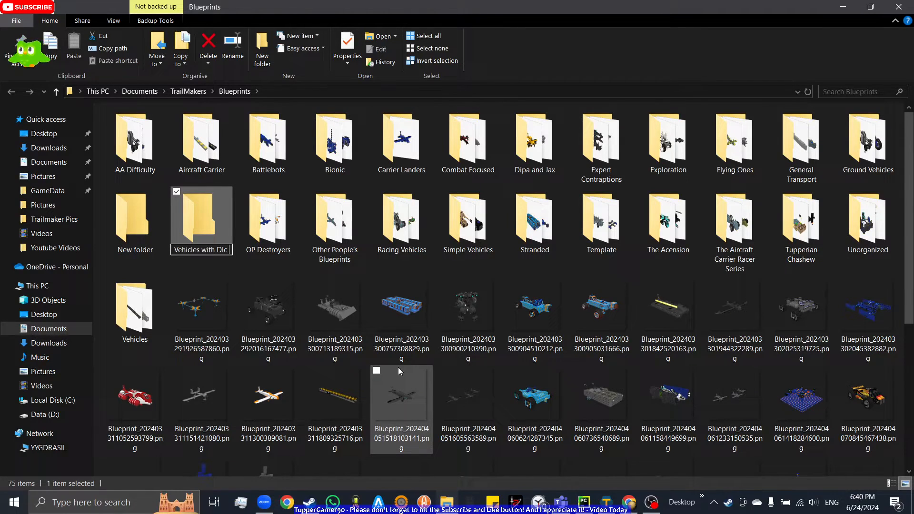
pyautogui.write('Parts')
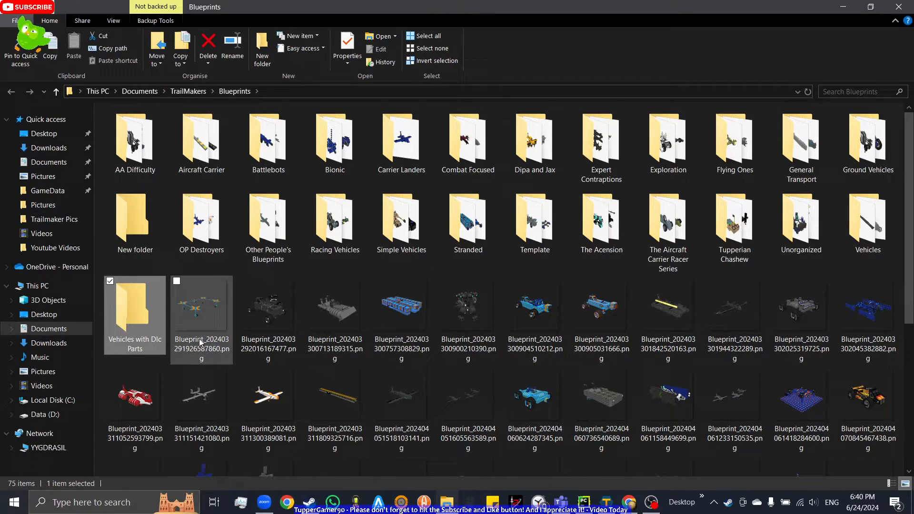
pyautogui.click(467, 302)
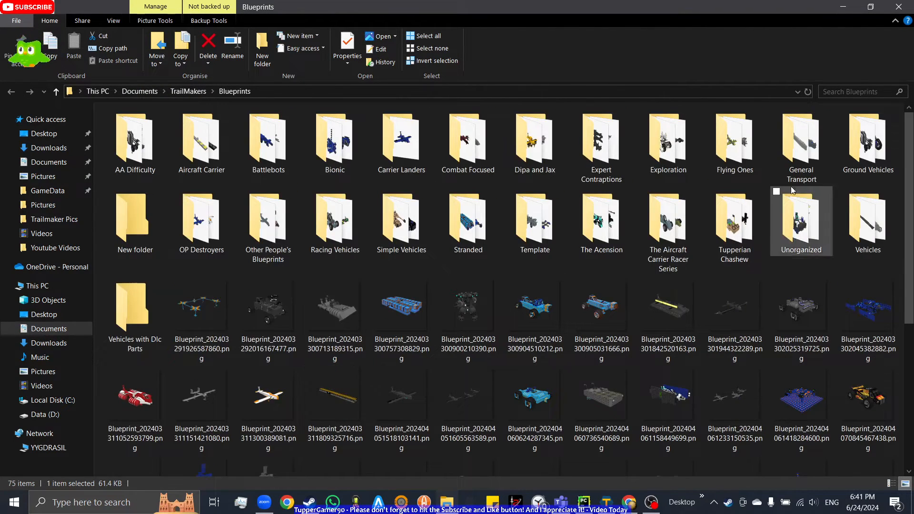
# - Move the newest blueprint PNGs, including the robot blueprint, into Vehicles with Dlc Parts
pyautogui.scroll(-3)
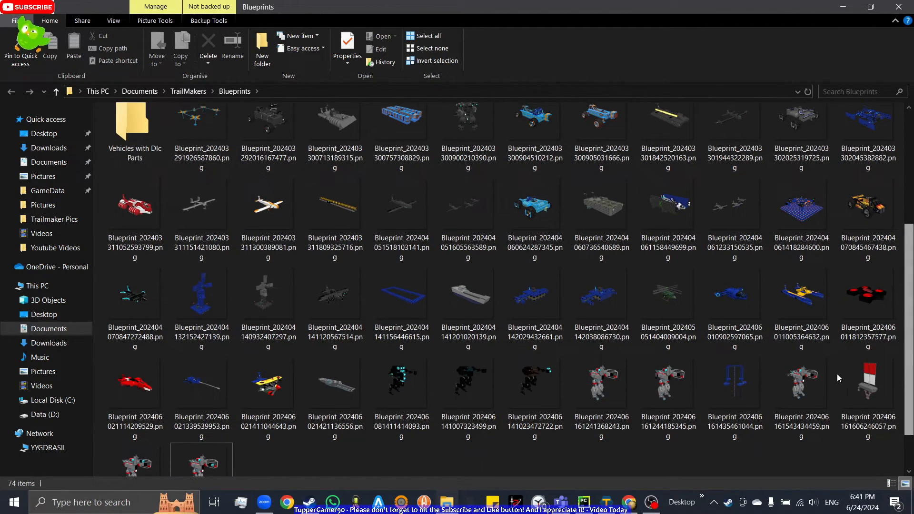
pyautogui.click(200, 461)
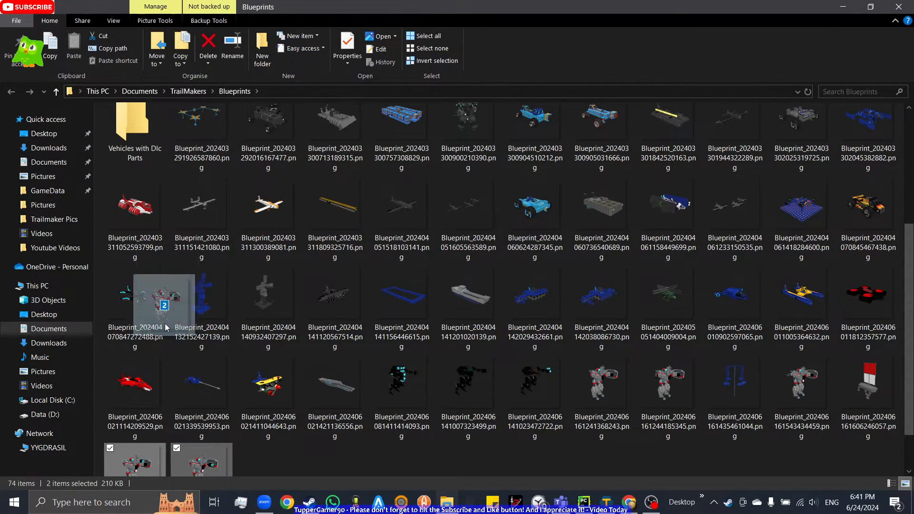
pyautogui.scroll(-3)
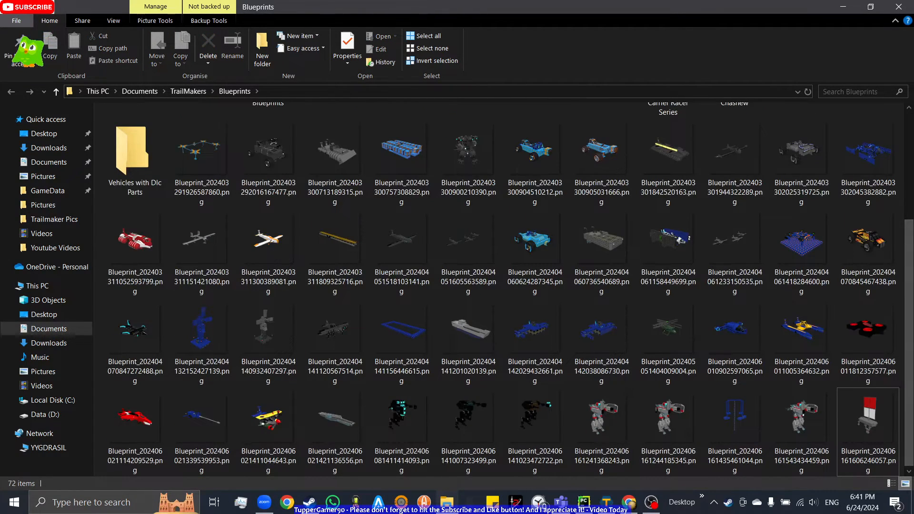
pyautogui.click(867, 332)
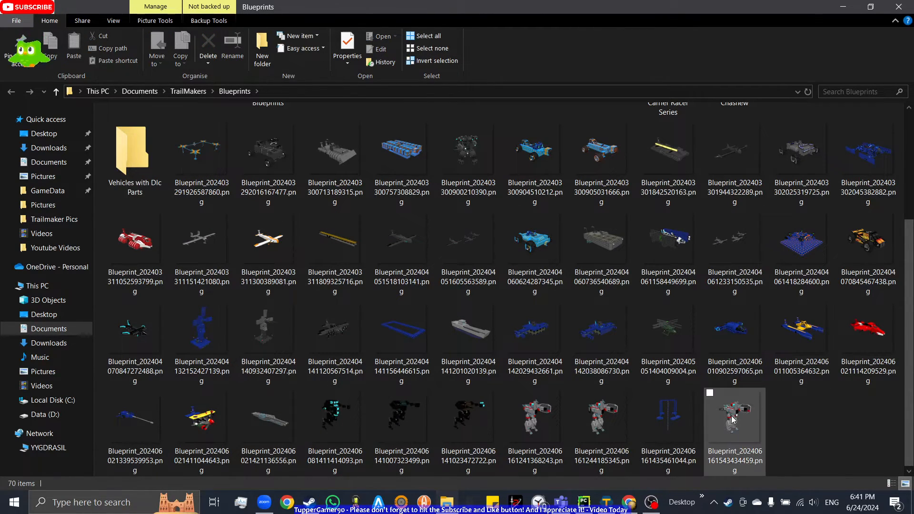
pyautogui.click(734, 415)
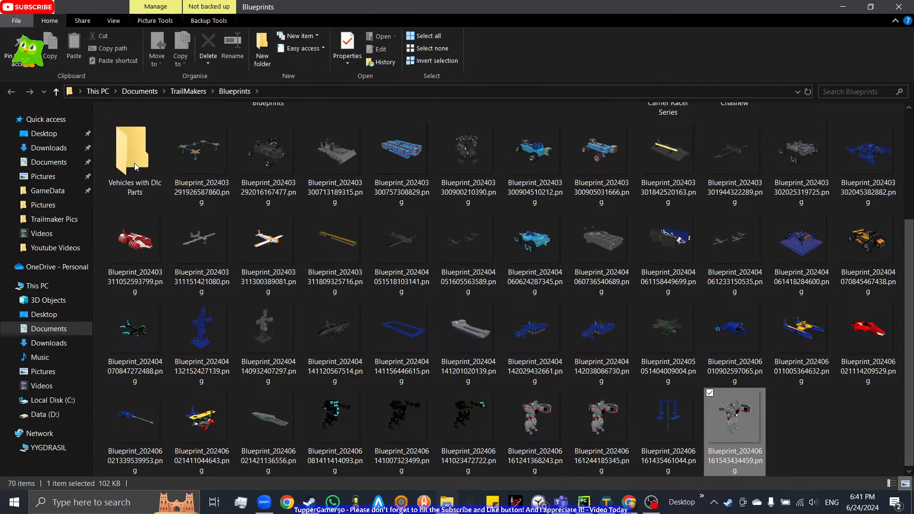
pyautogui.moveTo(734, 416); pyautogui.dragTo(135, 135)
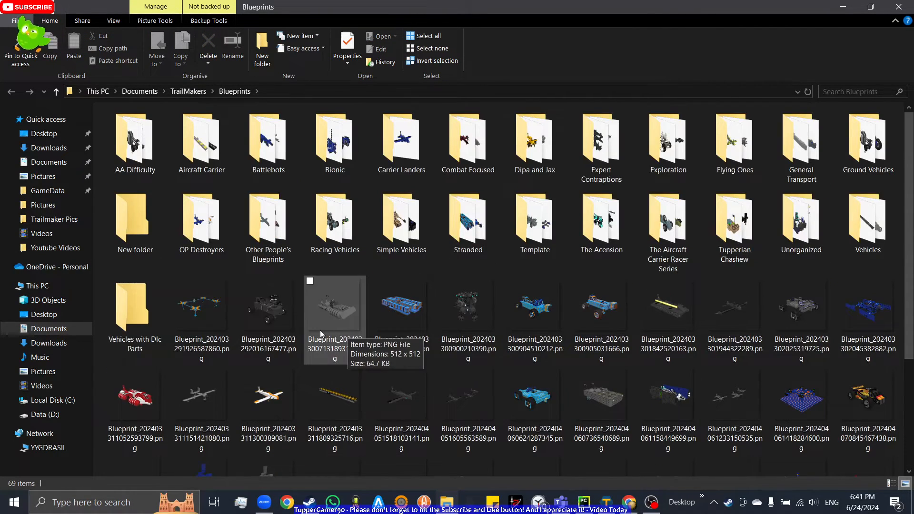
# - Select the remaining recent blueprints at the bottom of the Blueprints folder
pyautogui.scroll(-3)
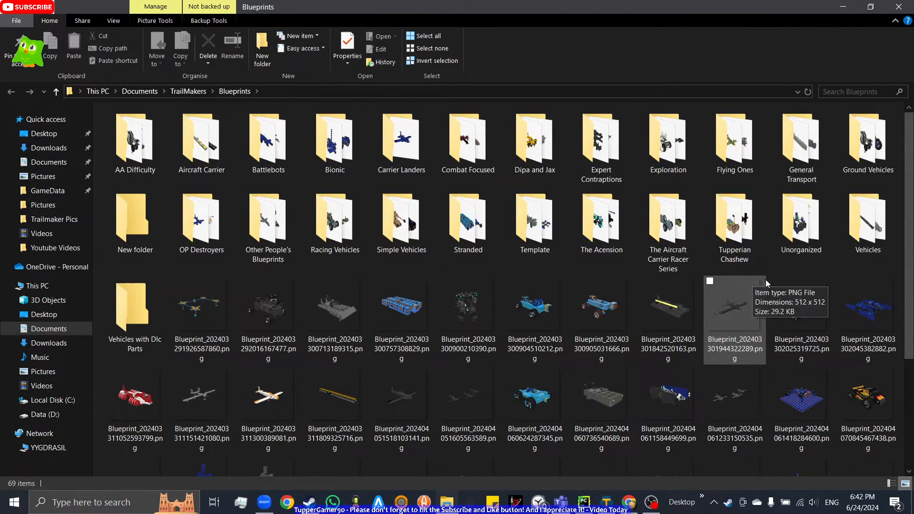
pyautogui.scroll(-3)
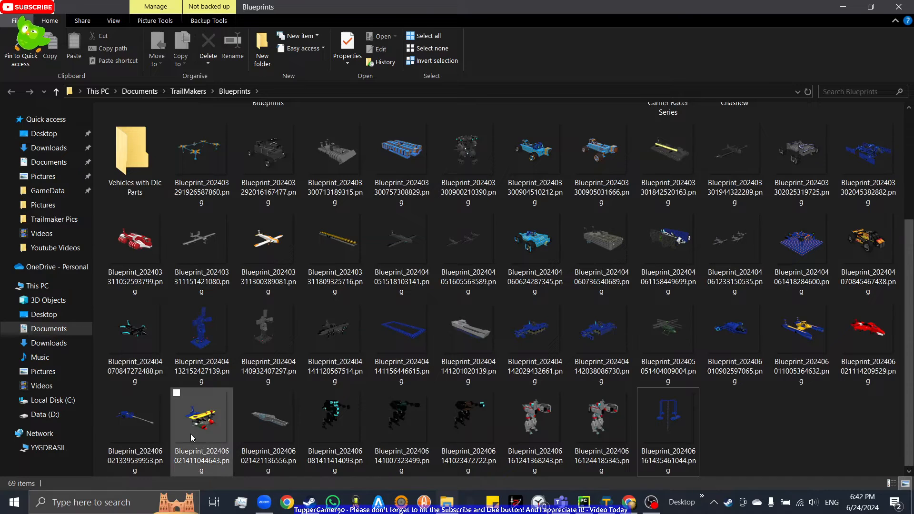
pyautogui.click(200, 414)
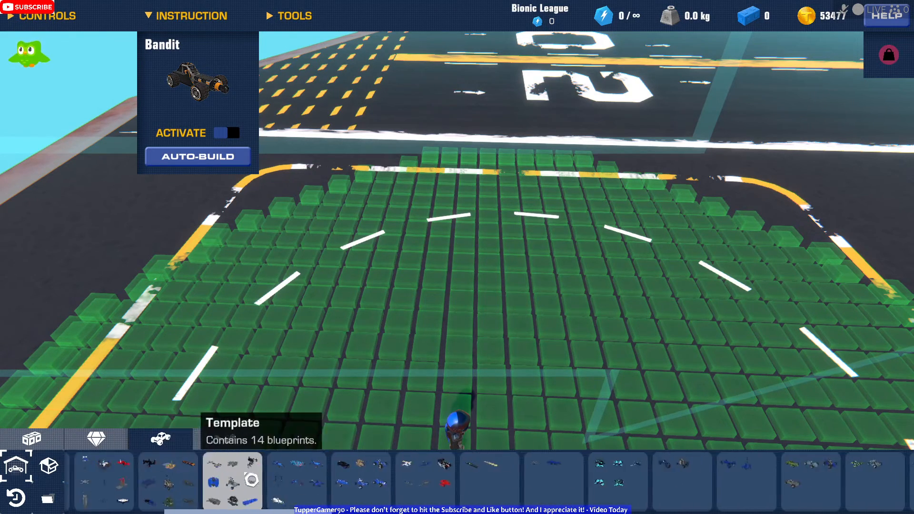
# - Show the Vehicles with Dlc Parts folder with its 7 blueprints in the build-mode list
pyautogui.click(225, 438)
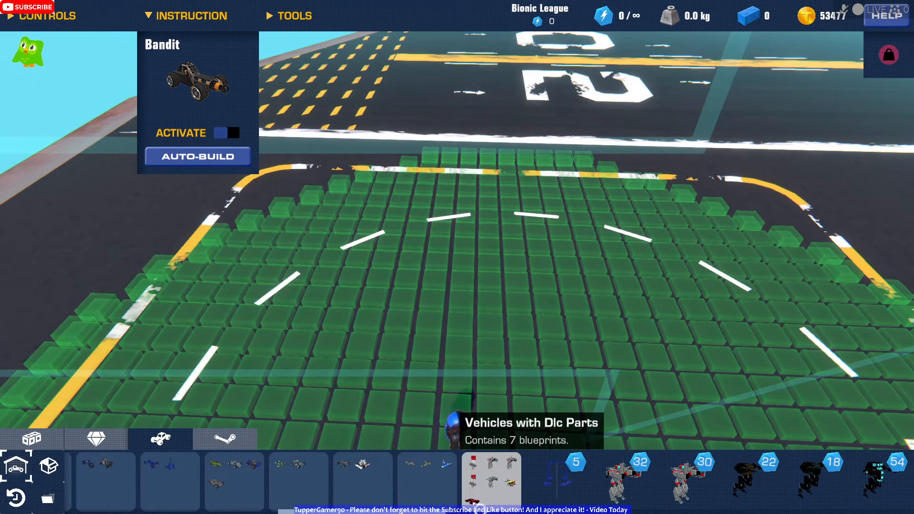